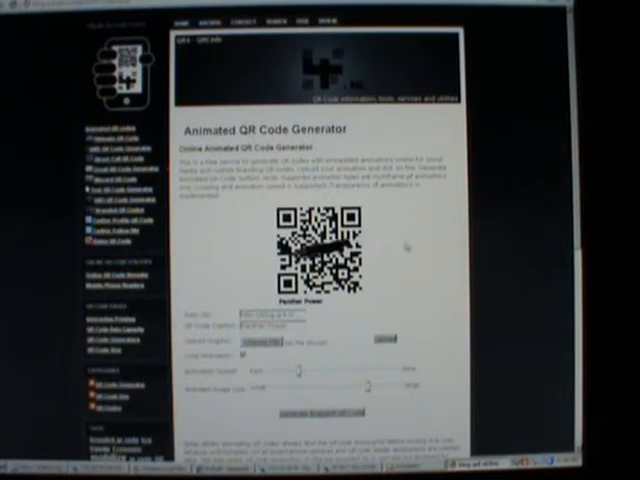
pyautogui.scroll(-3)
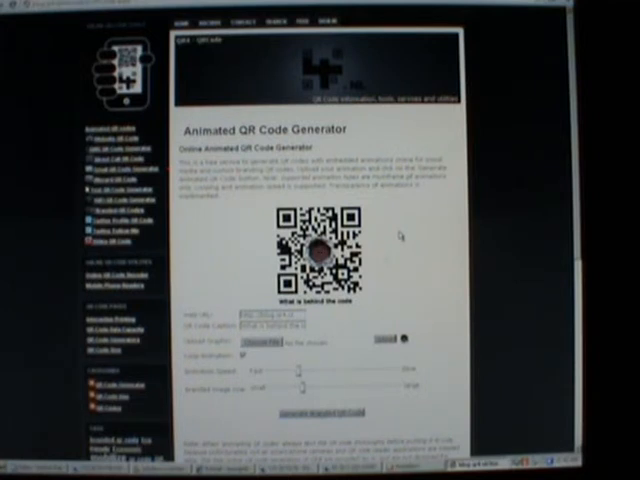
pyautogui.moveTo(400, 236)
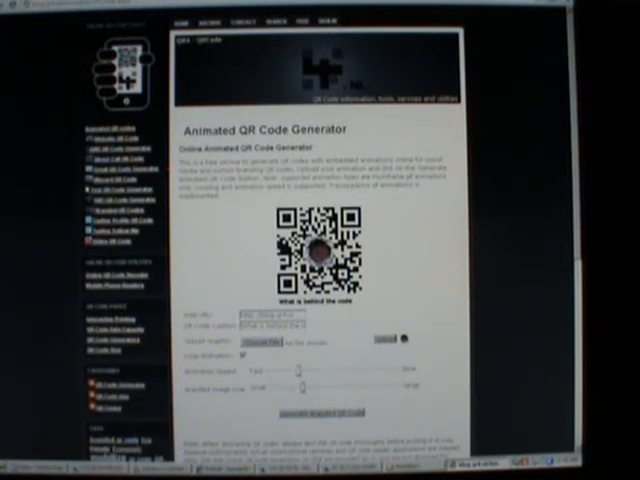